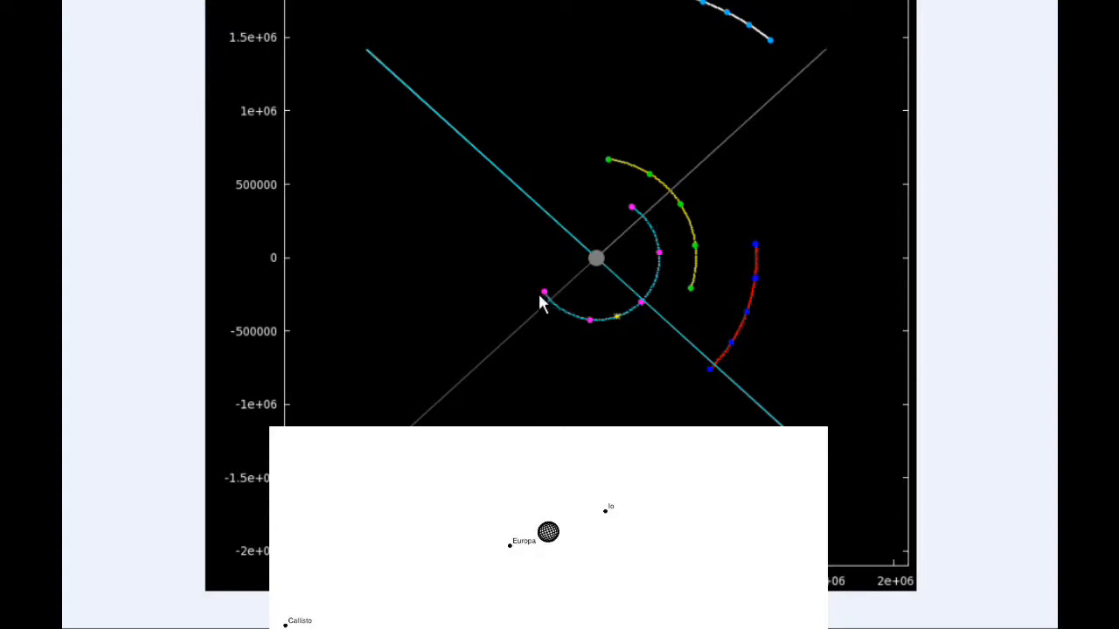
mouse_move(556, 298)
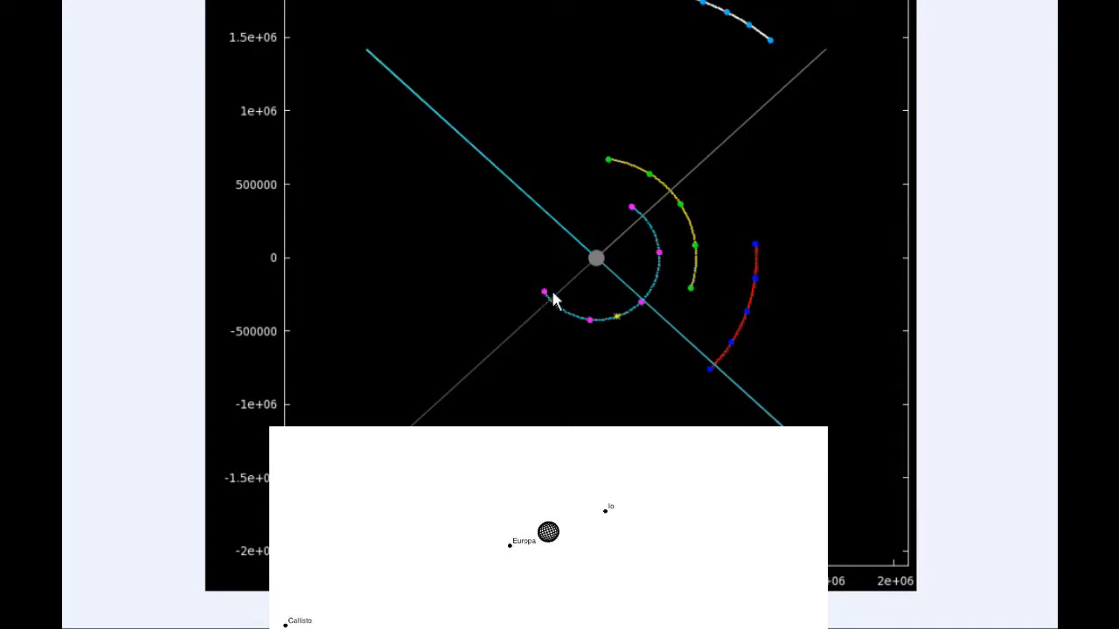
mouse_move(698, 255)
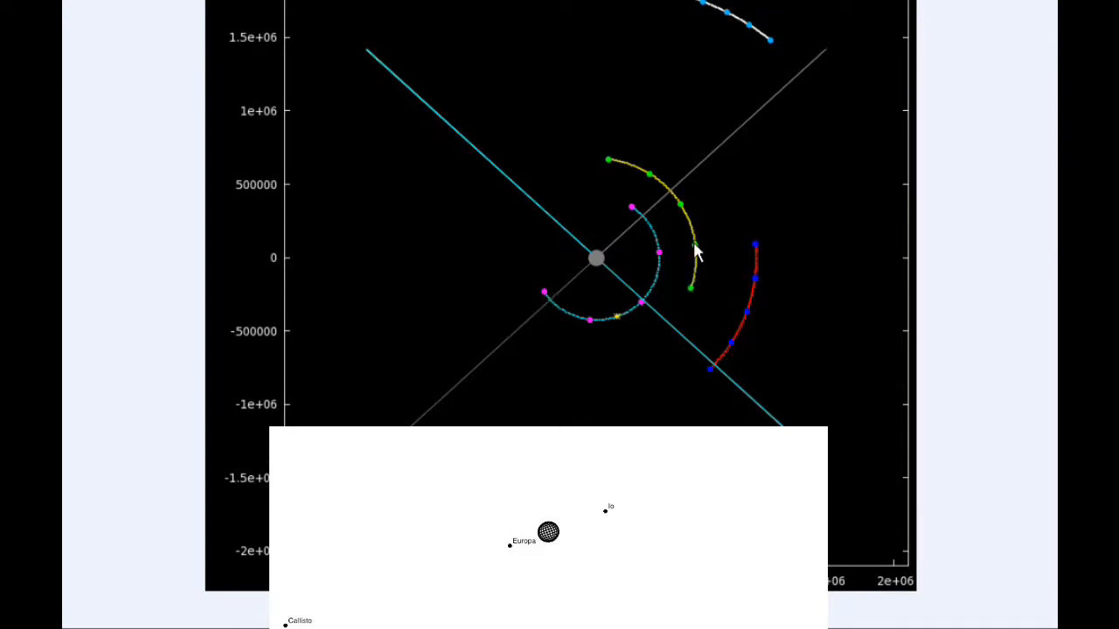
mouse_move(717, 375)
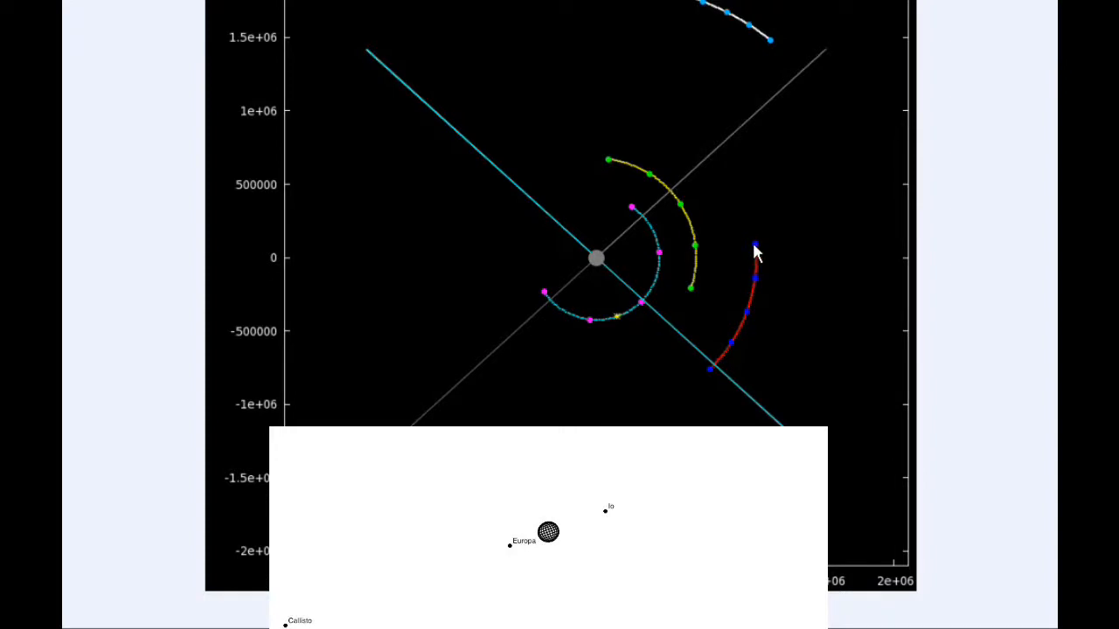
mouse_move(769, 49)
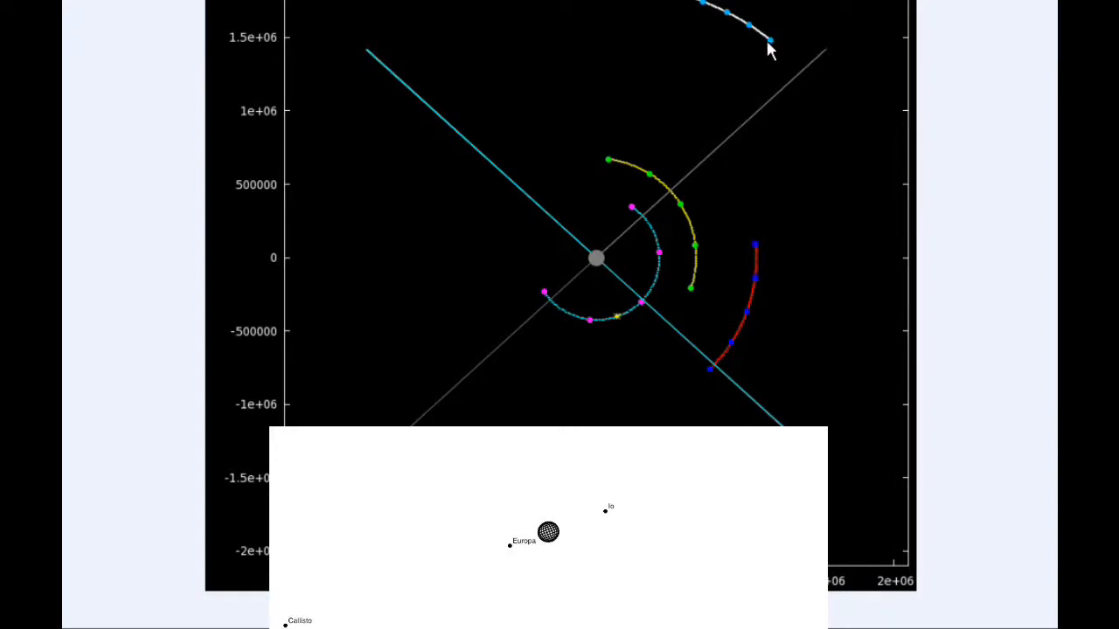
mouse_move(699, 10)
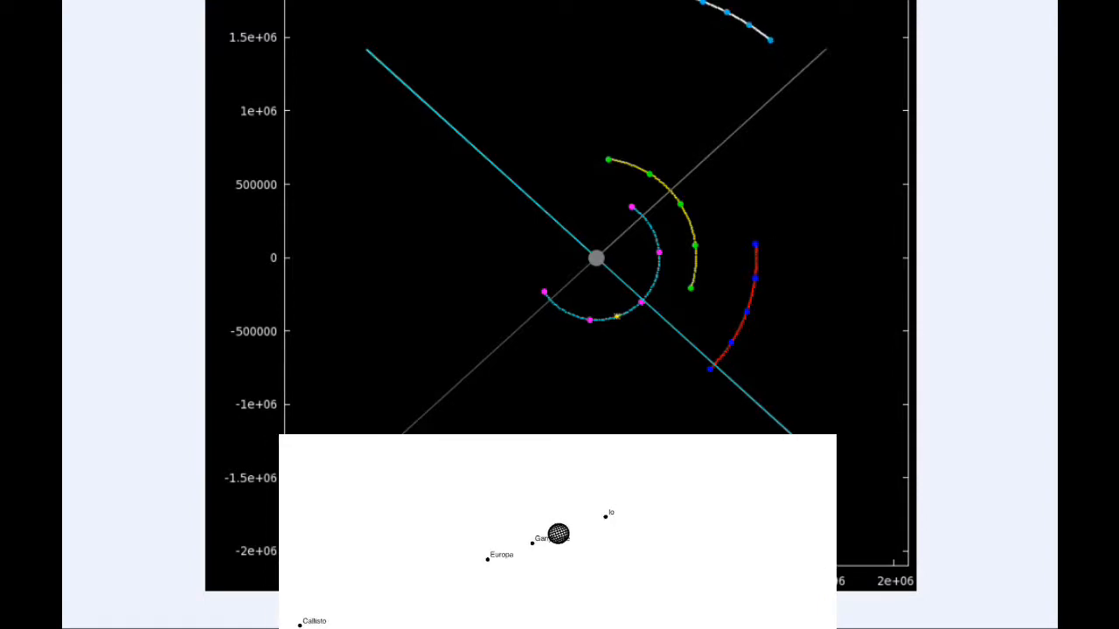
mouse_move(591, 348)
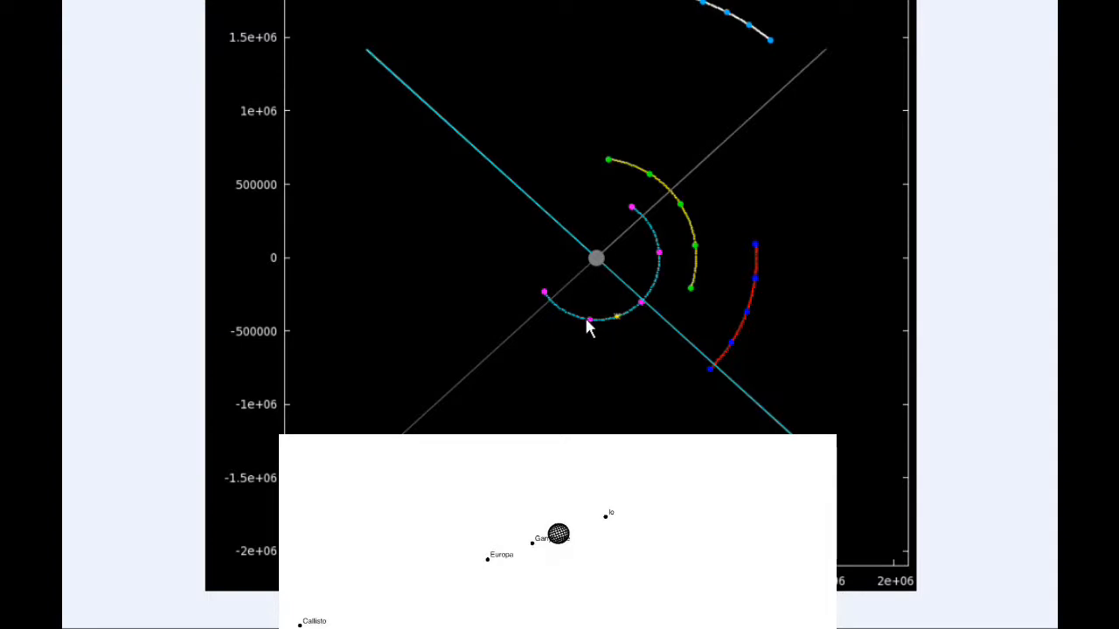
mouse_move(602, 330)
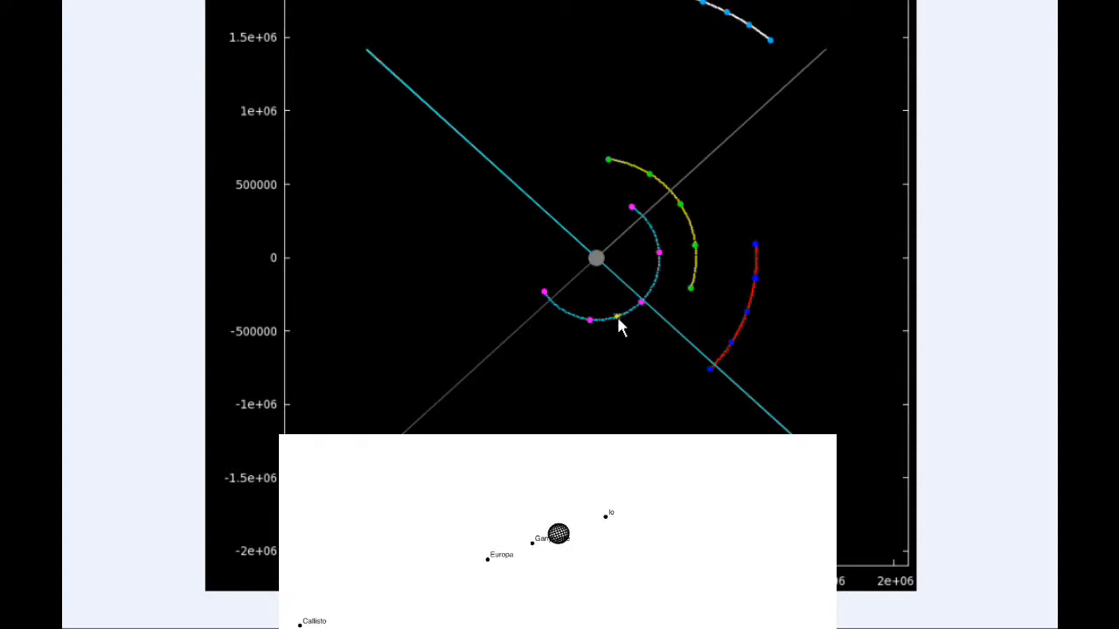
mouse_move(595, 266)
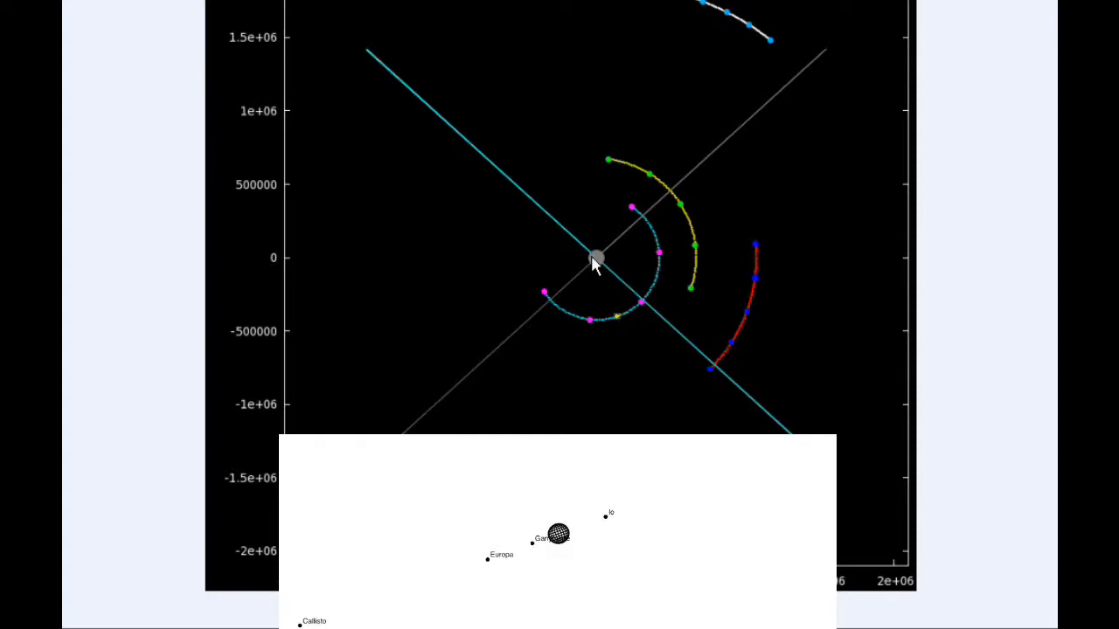
mouse_move(615, 316)
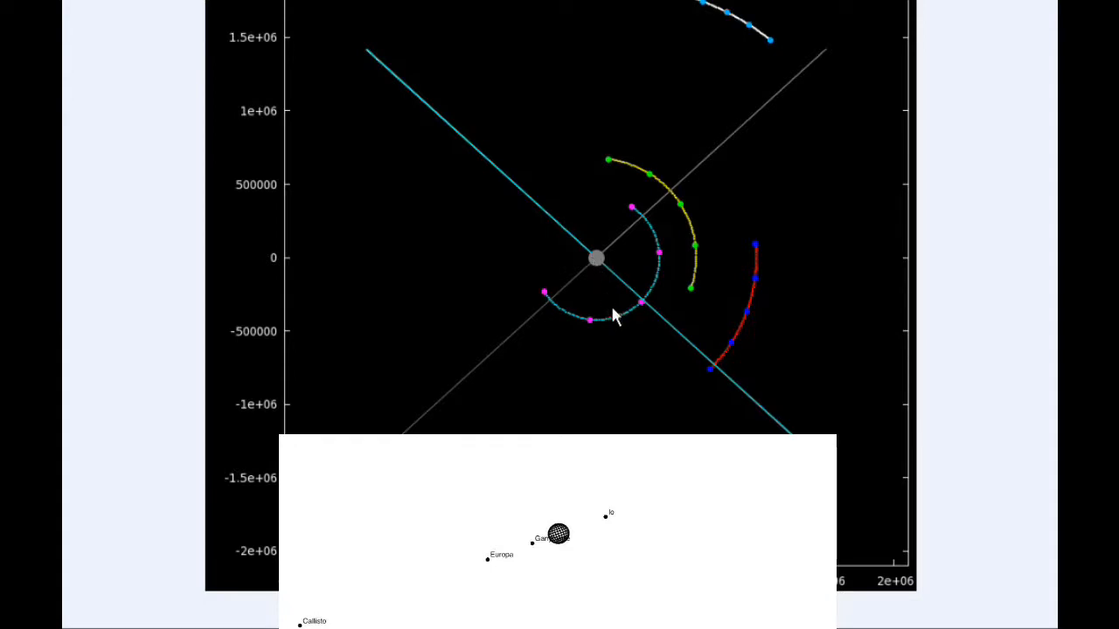
mouse_move(580, 217)
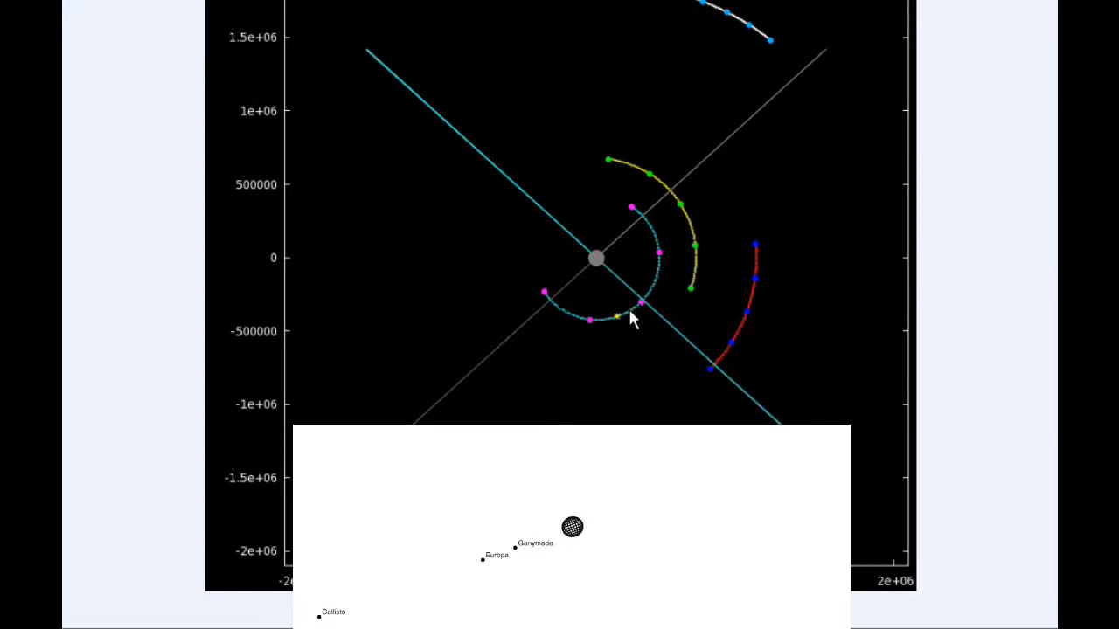
mouse_move(637, 306)
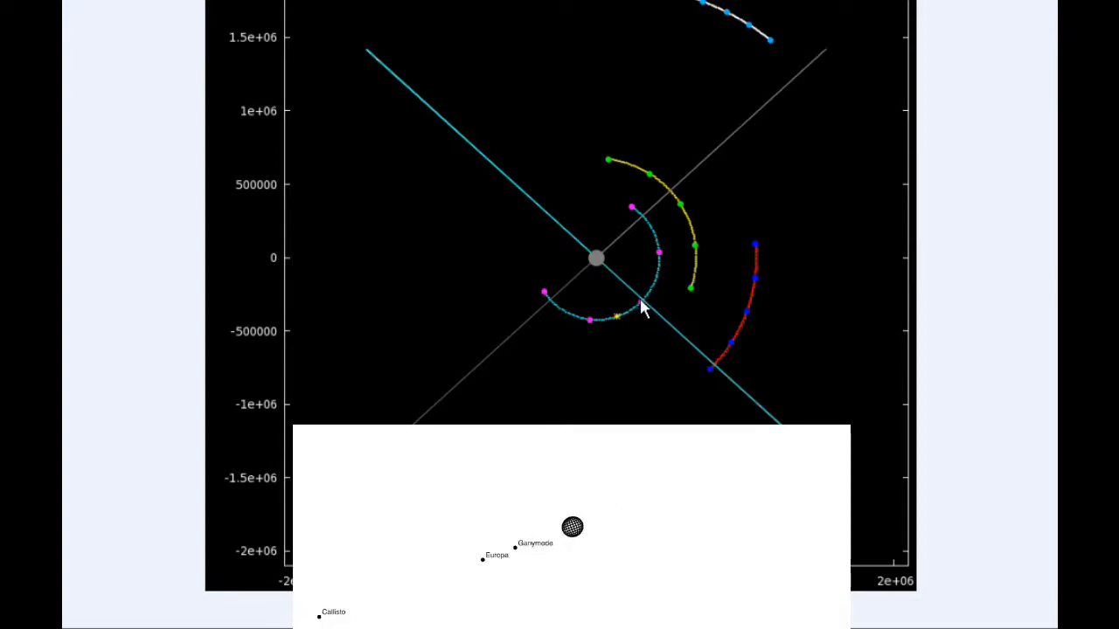
mouse_move(651, 266)
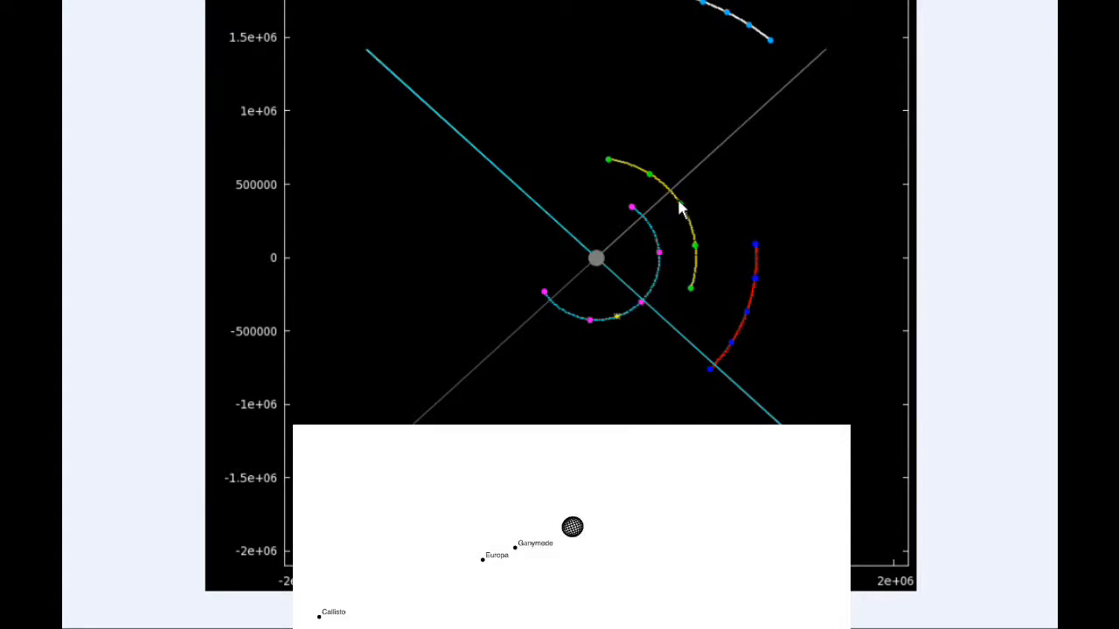
mouse_move(671, 196)
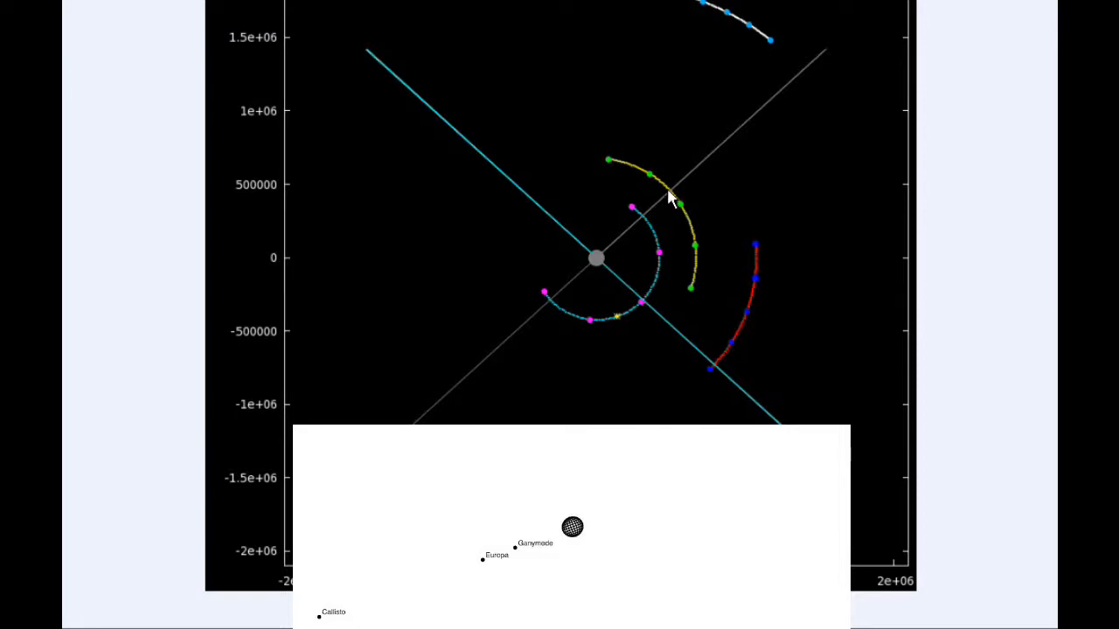
mouse_move(667, 265)
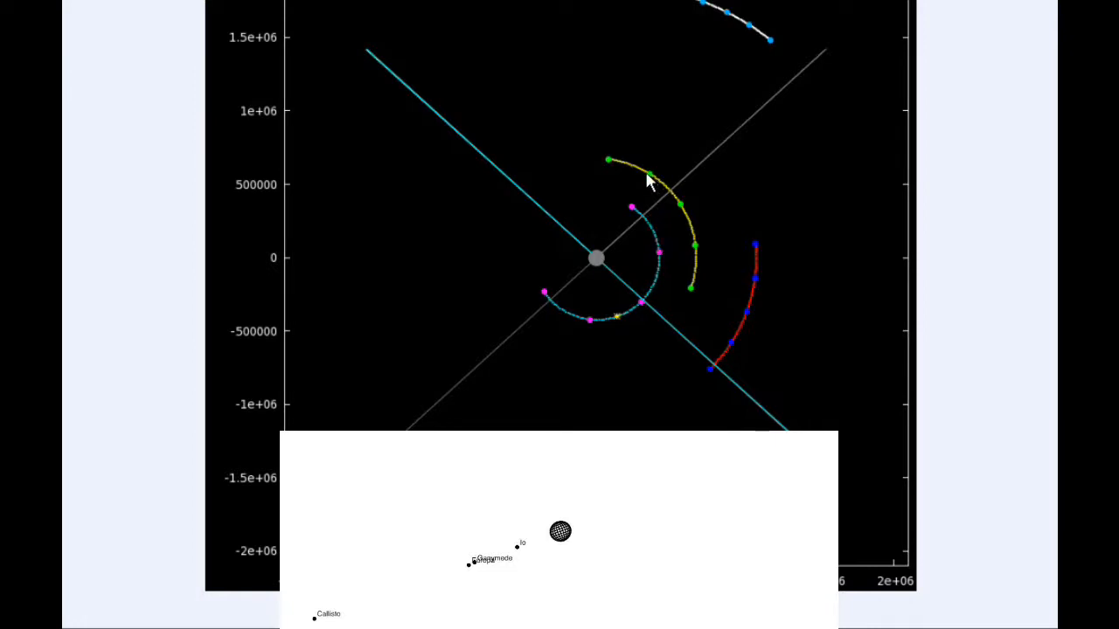
mouse_move(611, 172)
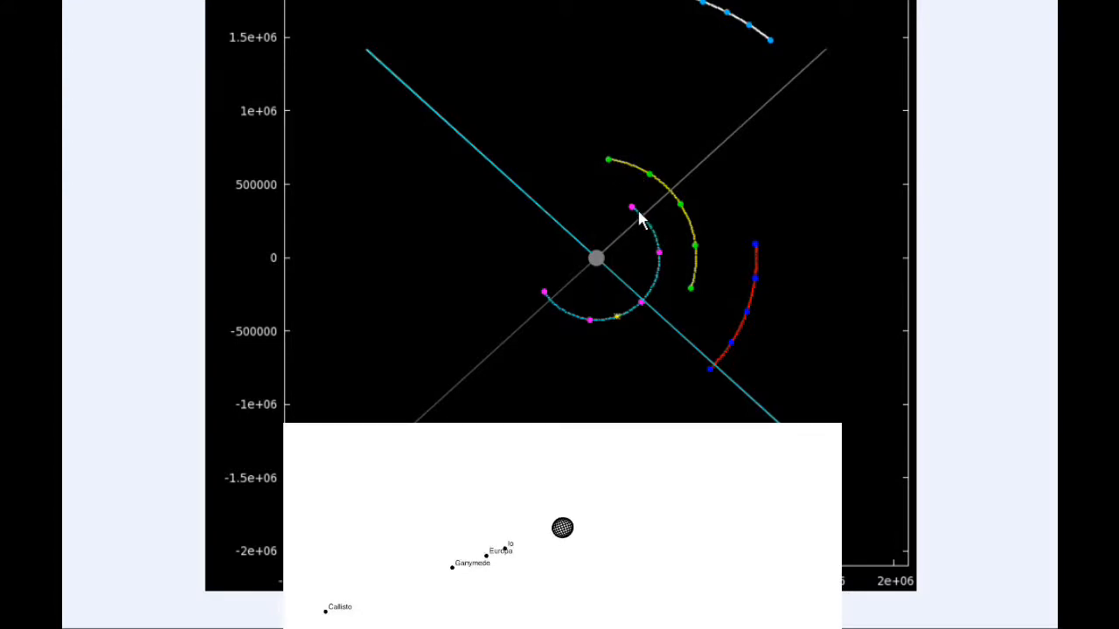
mouse_move(644, 226)
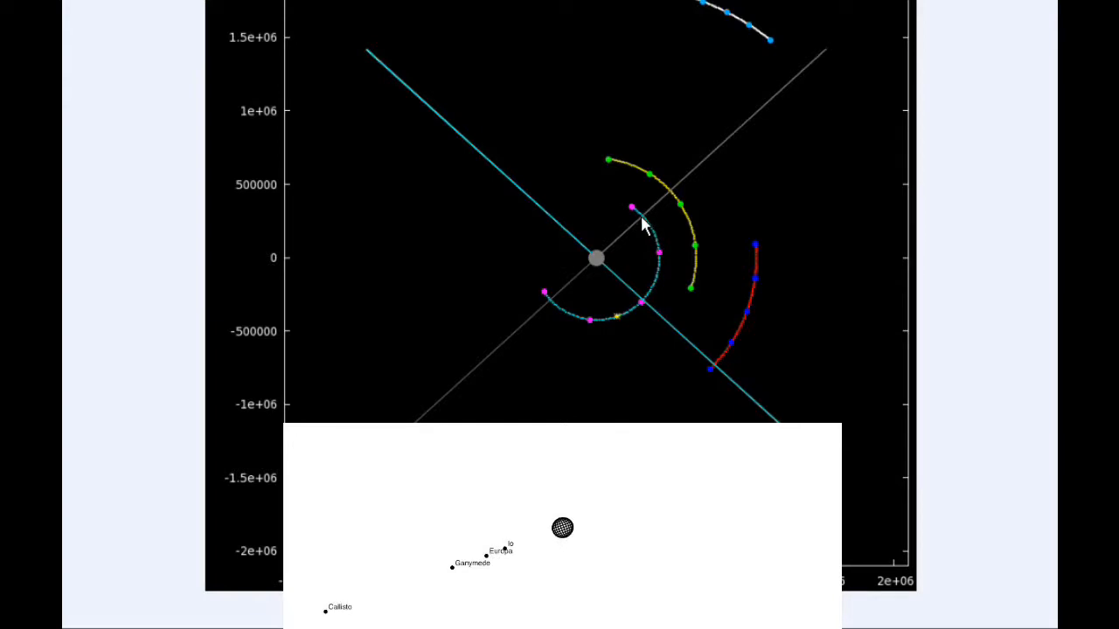
mouse_move(636, 216)
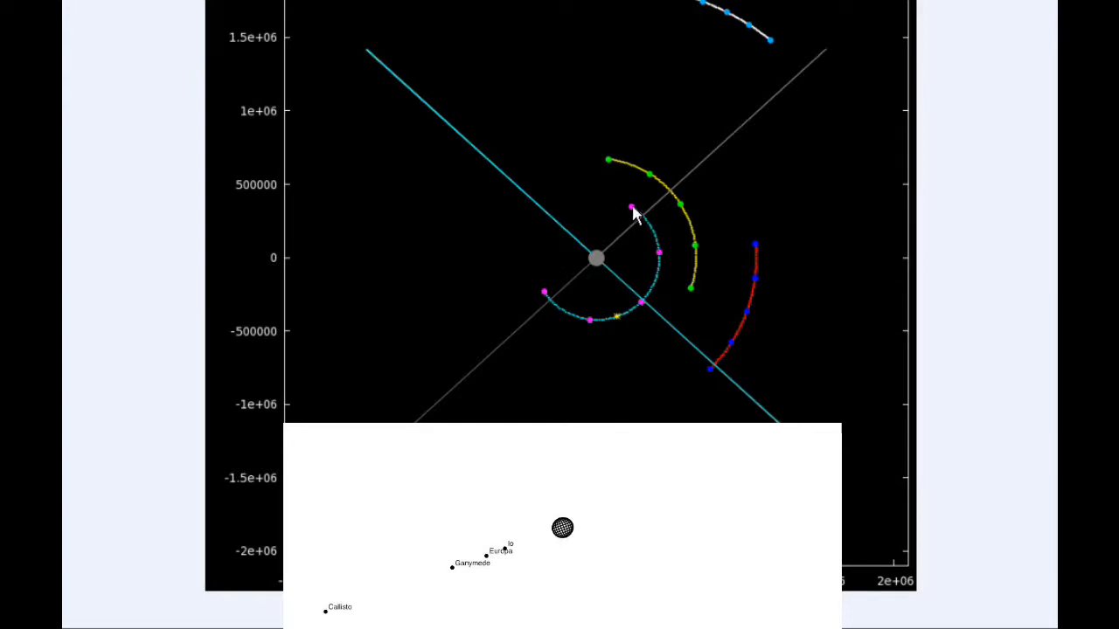
mouse_move(630, 214)
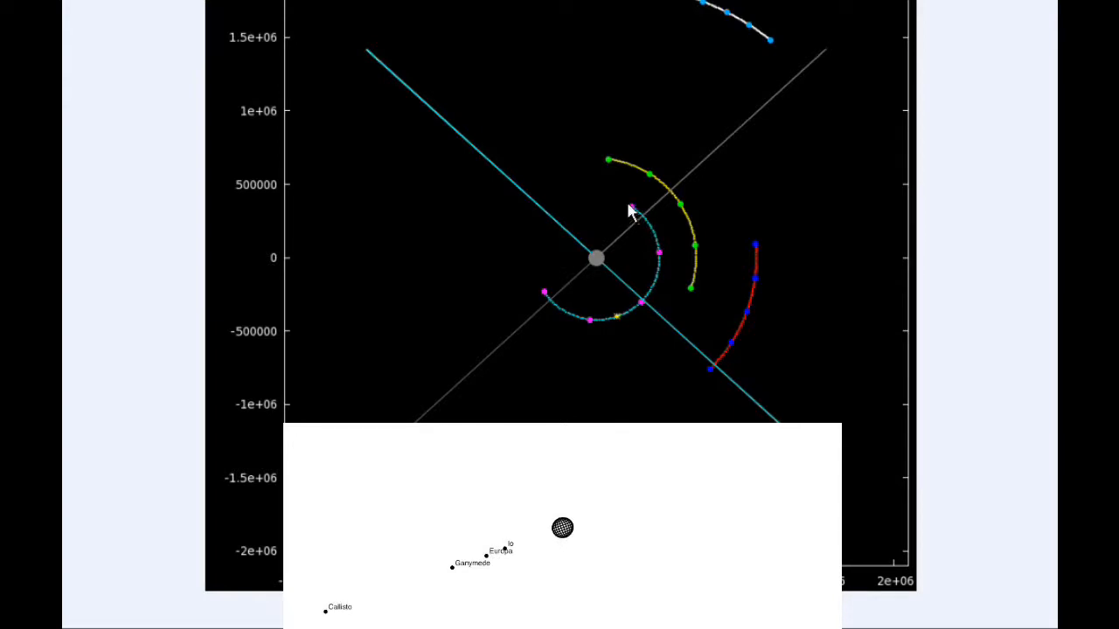
mouse_move(685, 49)
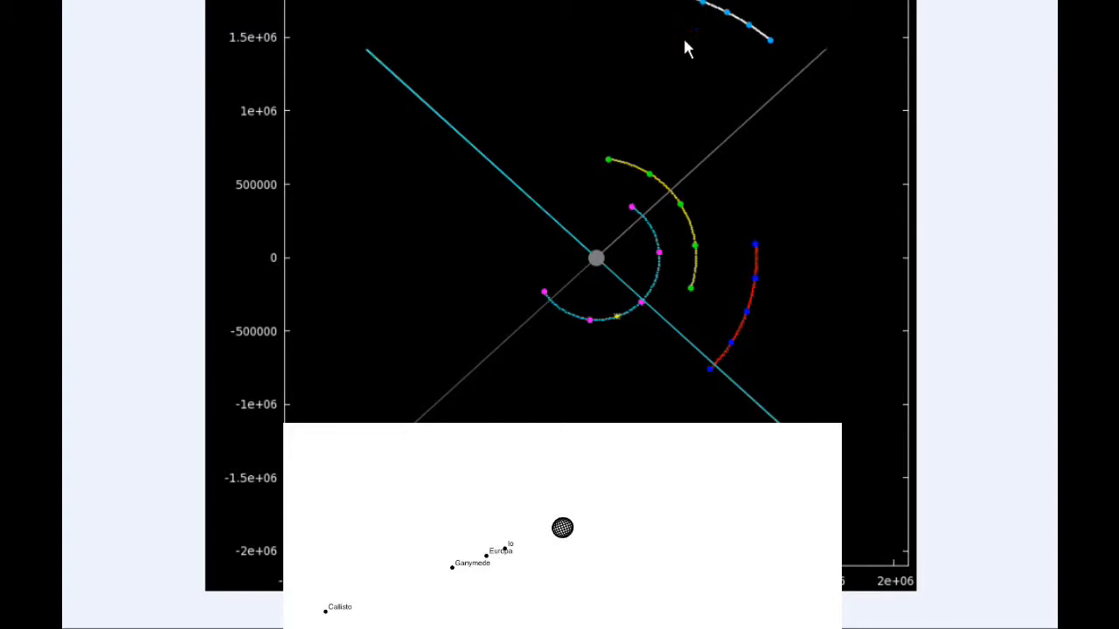
mouse_move(702, 94)
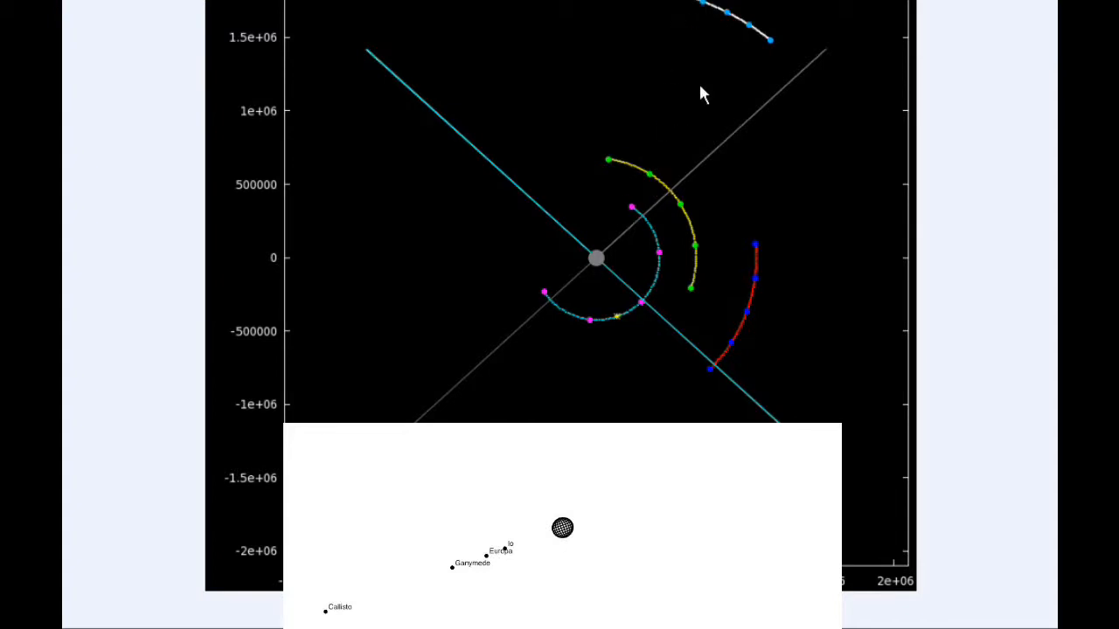
mouse_move(755, 253)
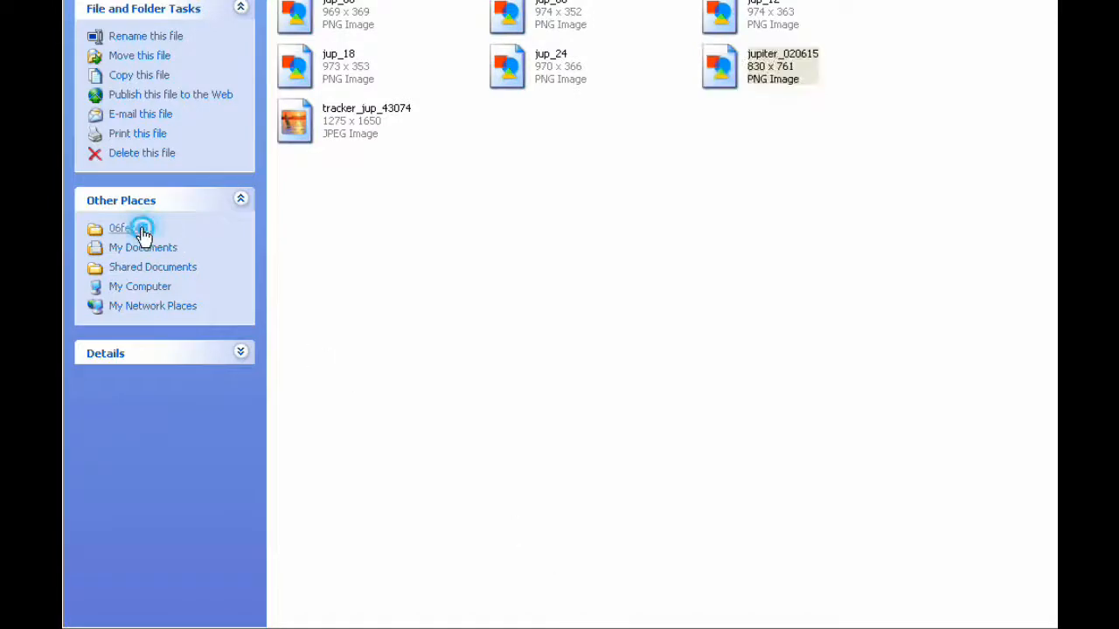
Go up to the parent folder and open the ribbons folder
left_click(123, 228)
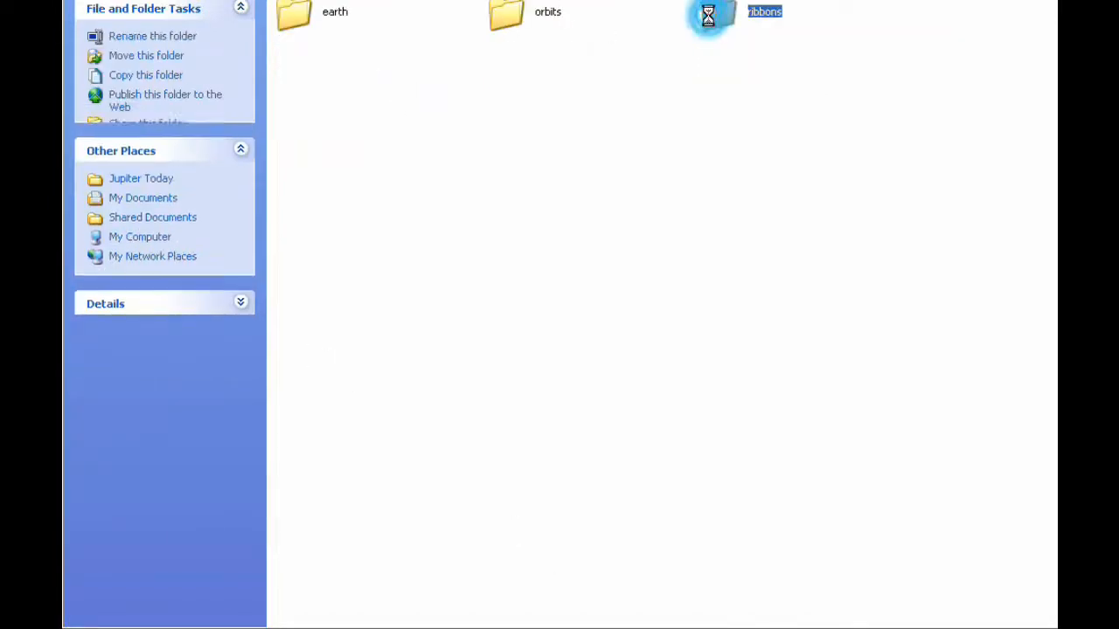
double_click(707, 16)
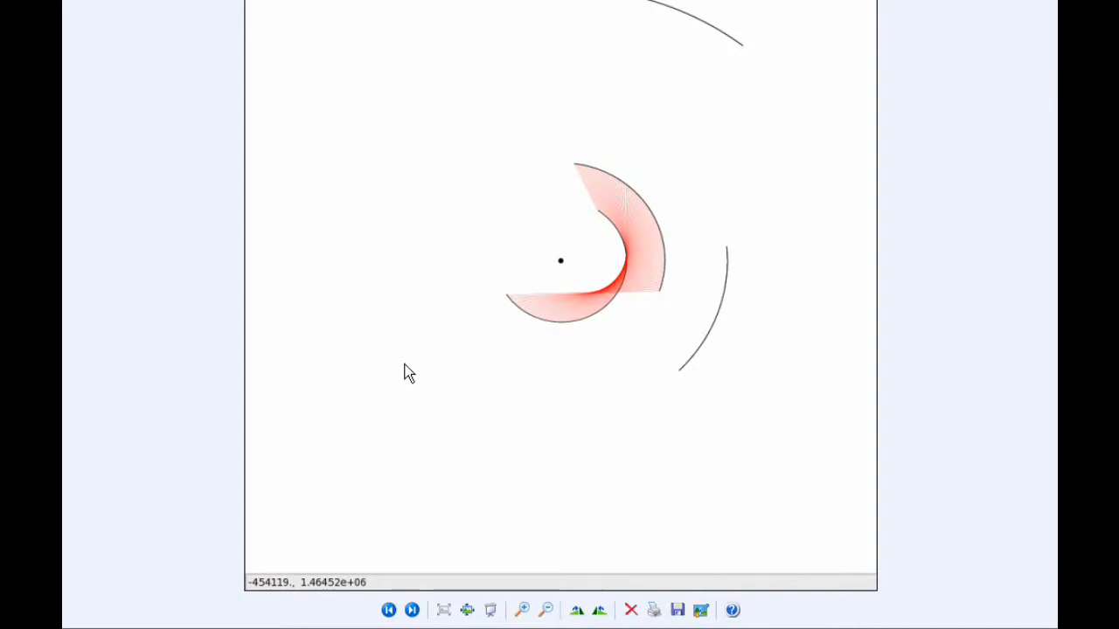
mouse_move(516, 295)
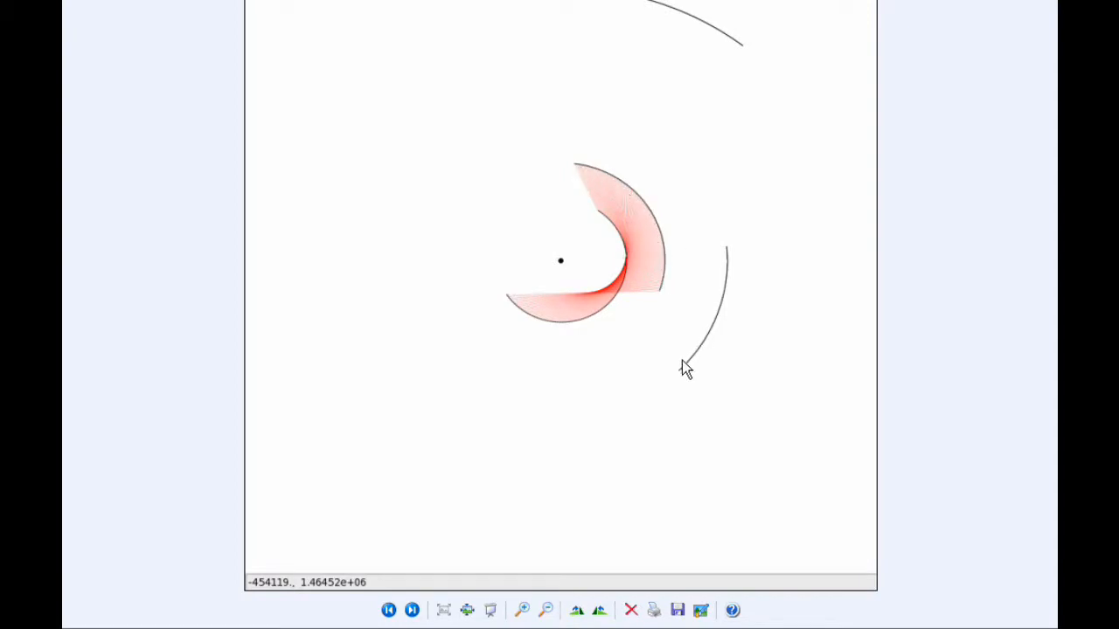
mouse_move(655, 7)
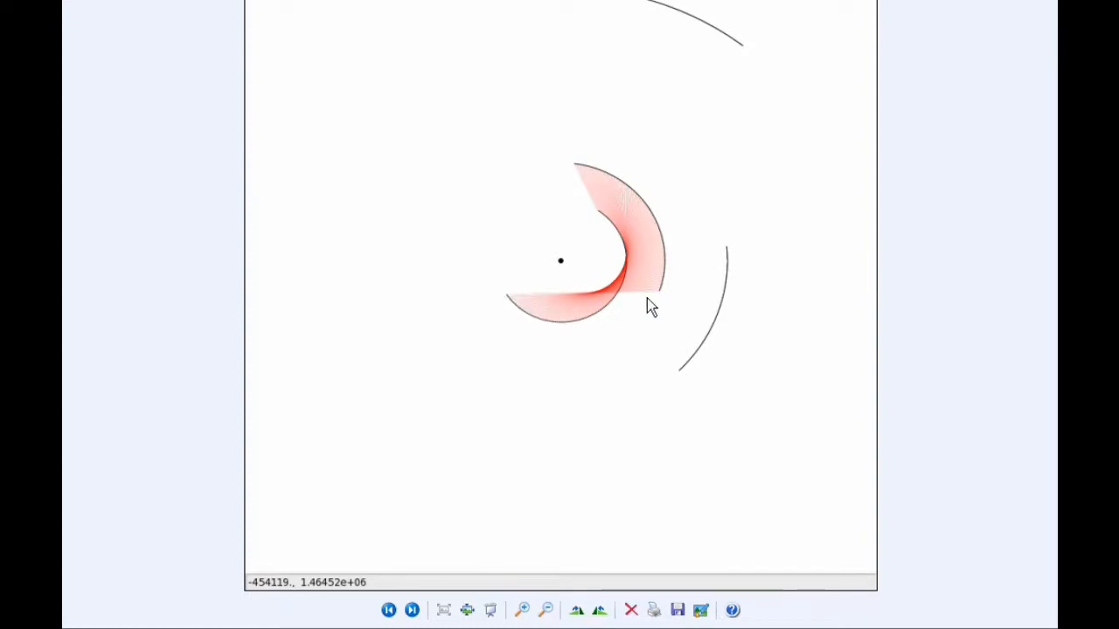
mouse_move(660, 300)
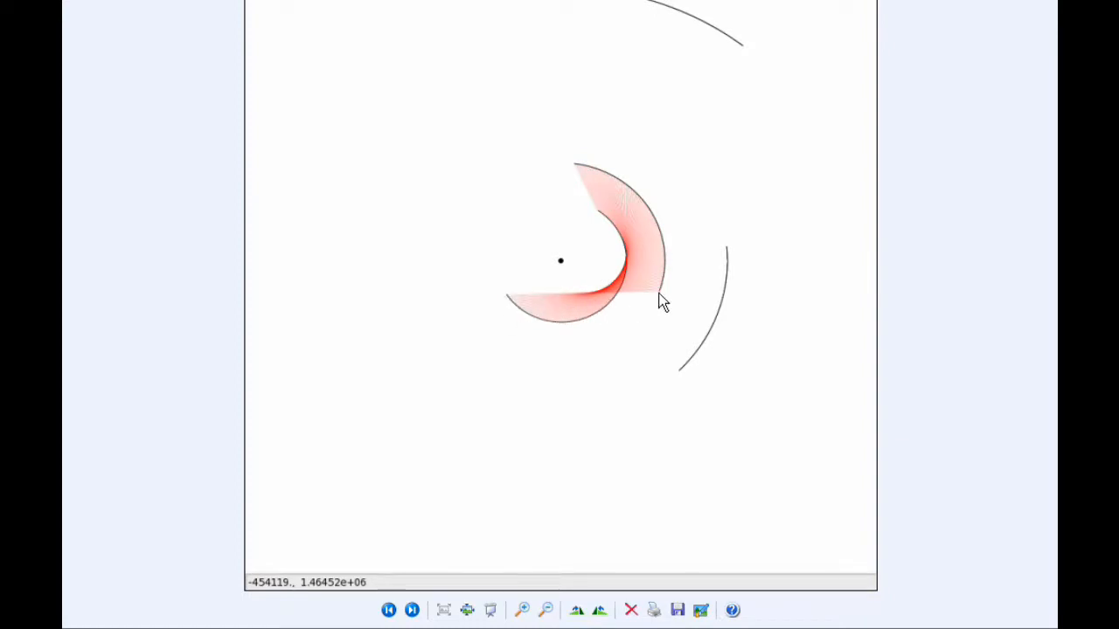
mouse_move(556, 301)
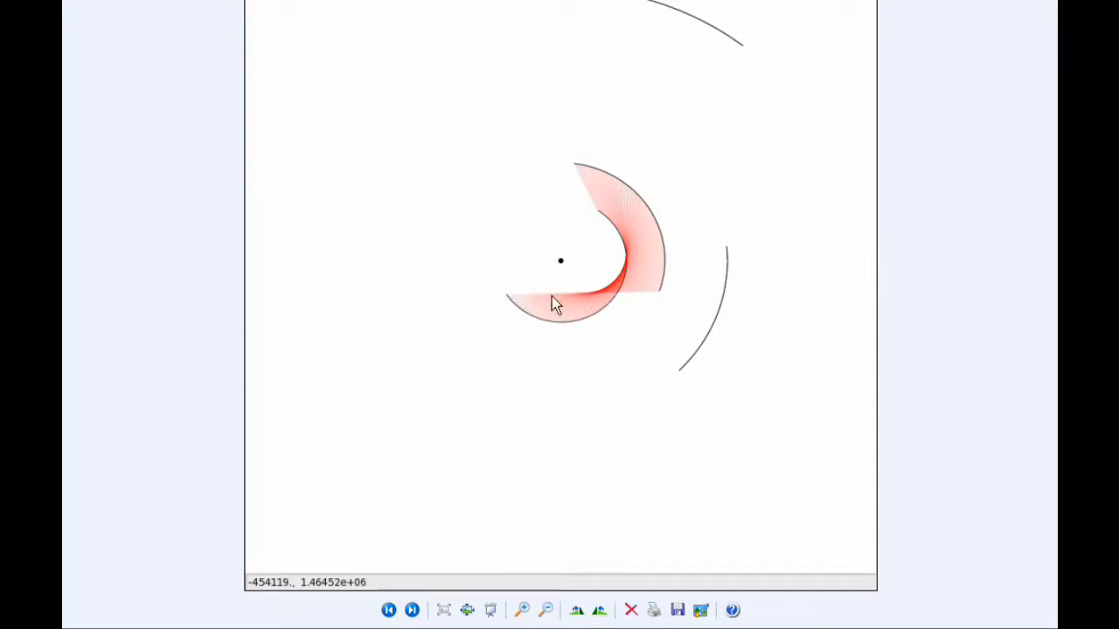
mouse_move(603, 183)
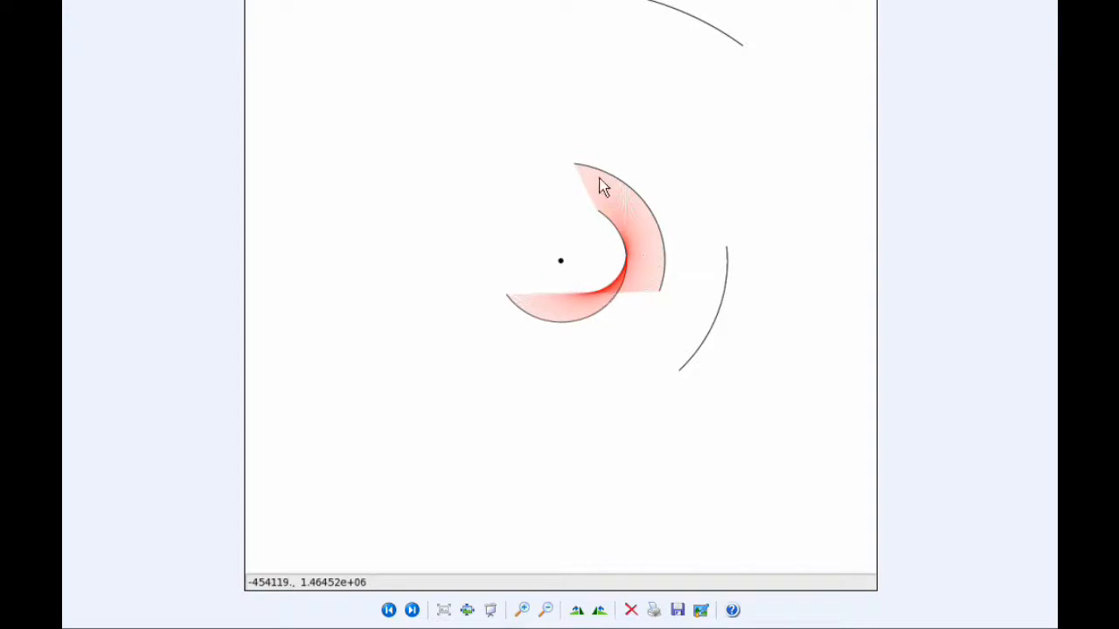
mouse_move(594, 374)
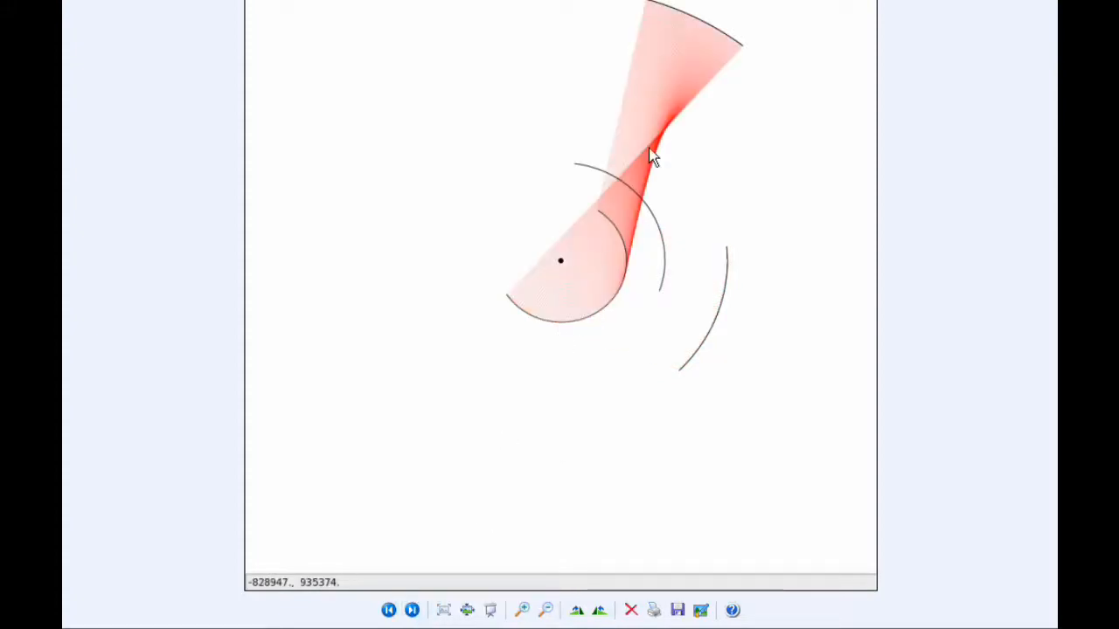
mouse_move(673, 119)
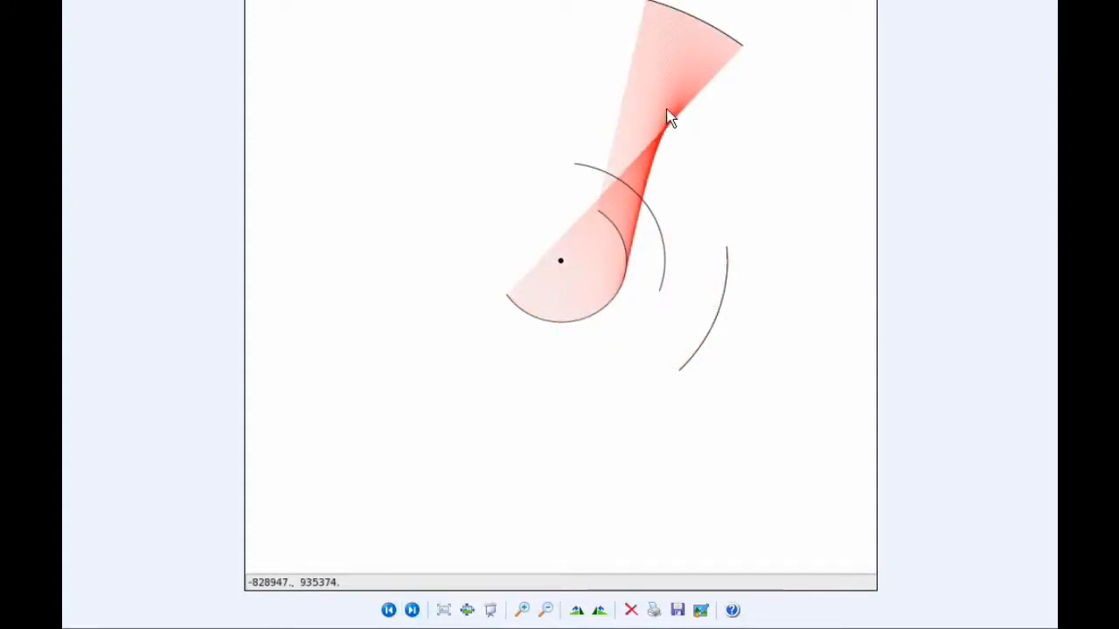
Advance through three successive ribbon plots to reach the one bridging the outer arcs
left_click(413, 608)
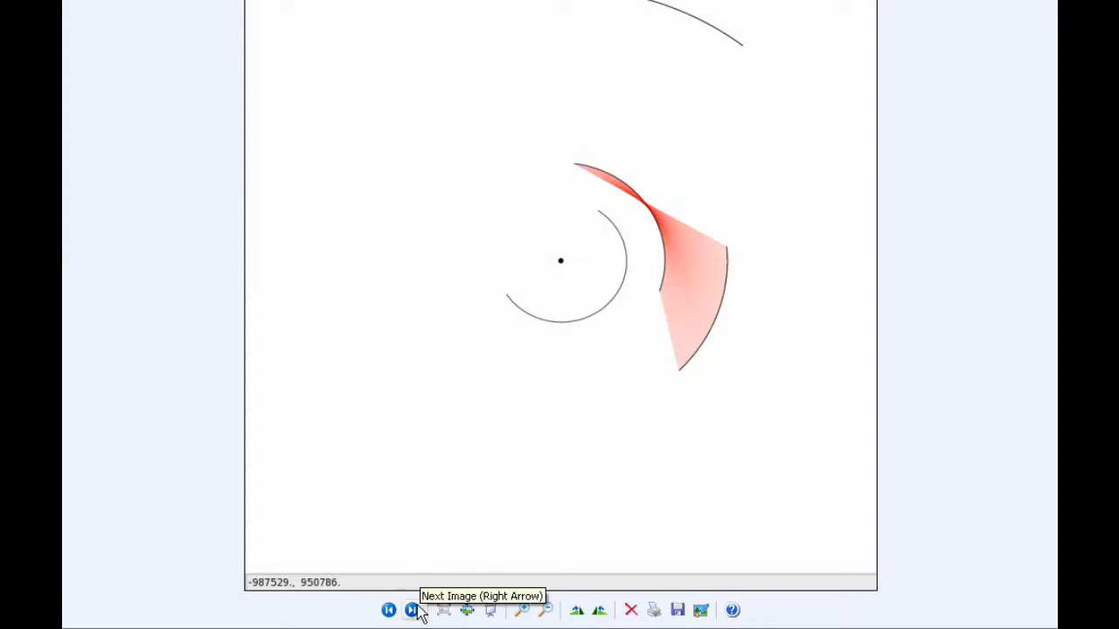
left_click(413, 610)
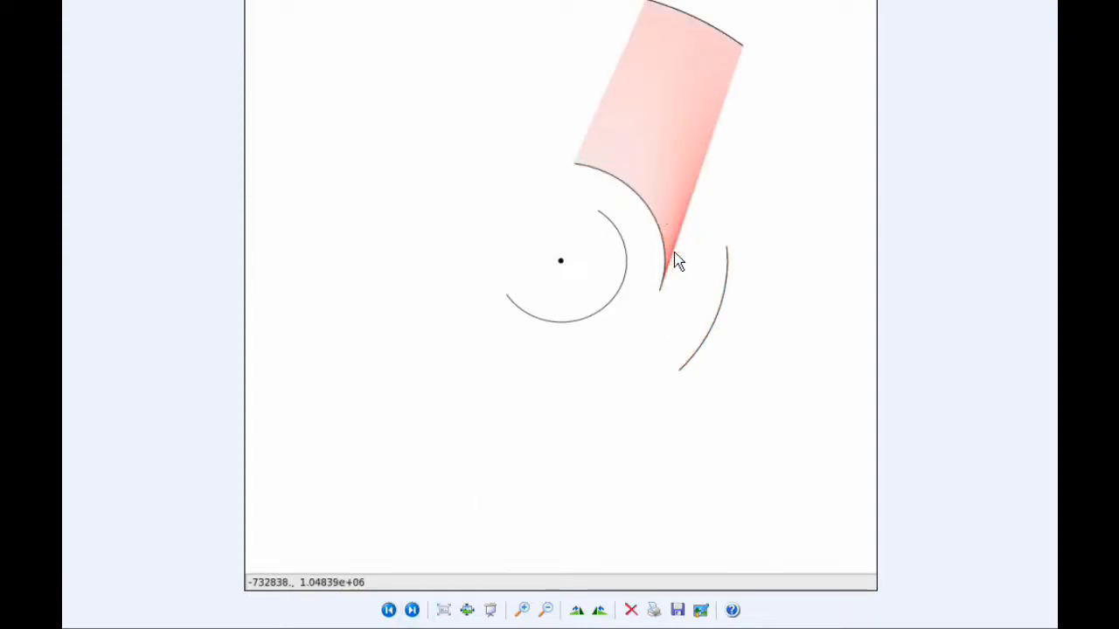
mouse_move(632, 147)
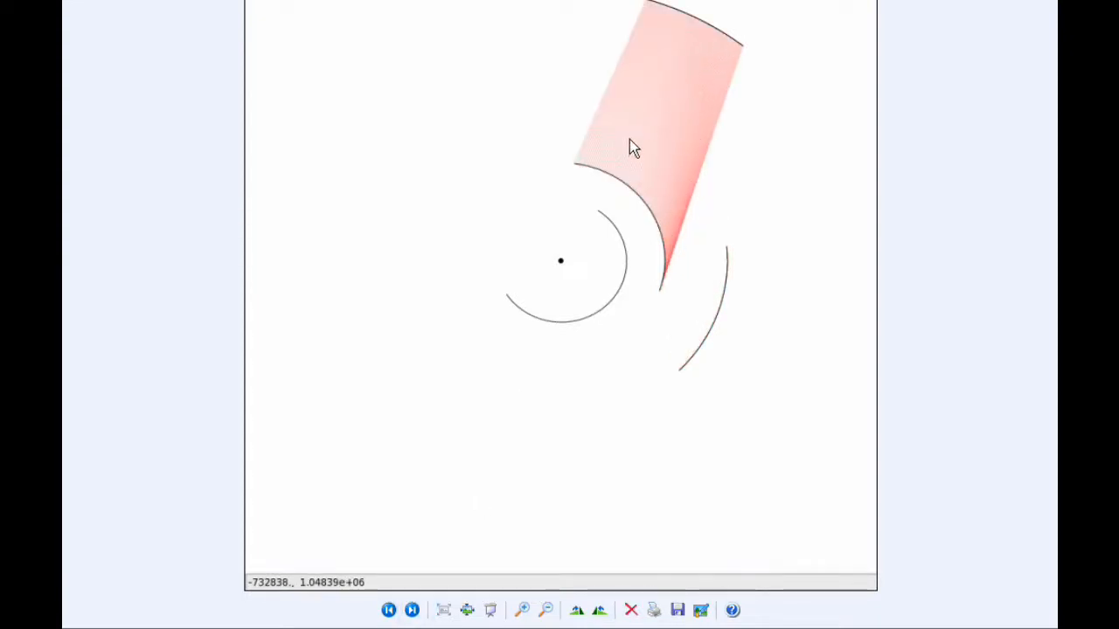
left_click(412, 609)
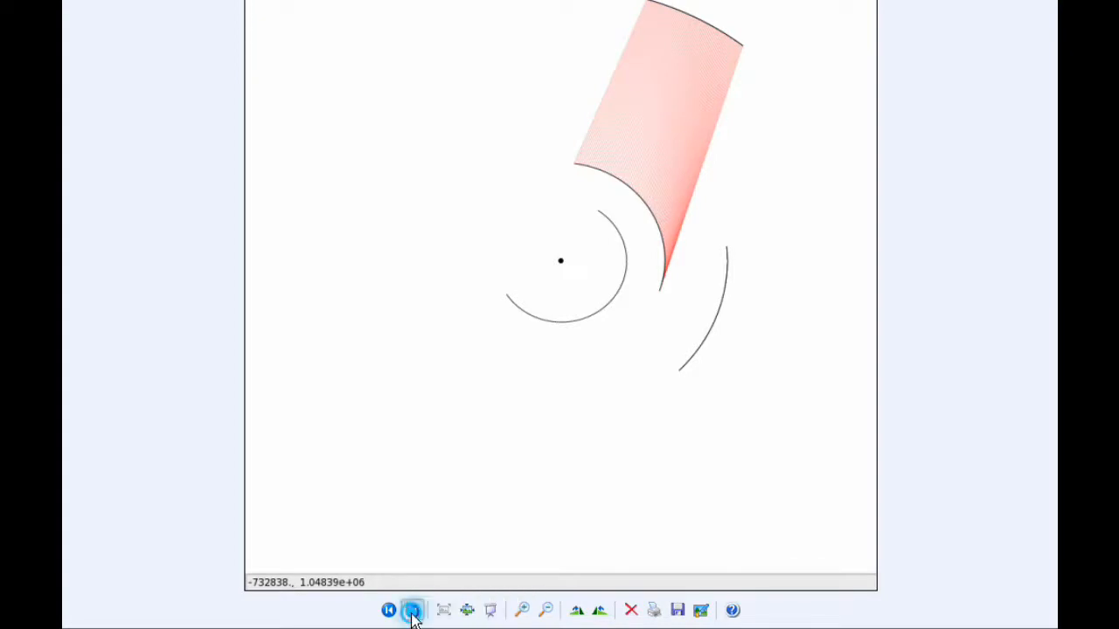
Show the next ribbon plot before closing the figure window
left_click(413, 608)
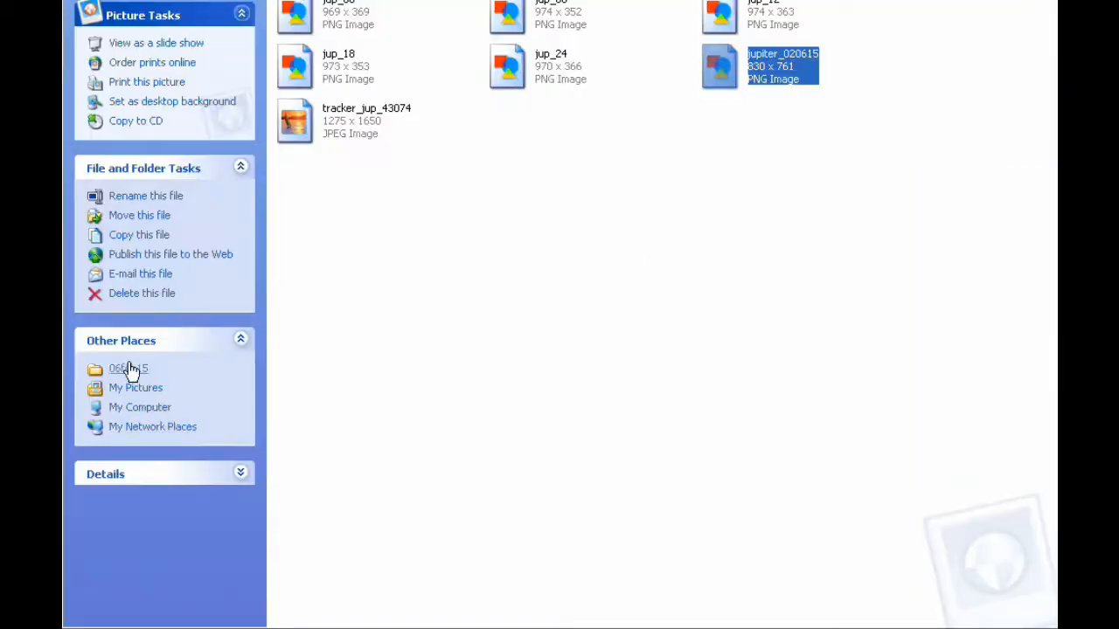
left_click(130, 367)
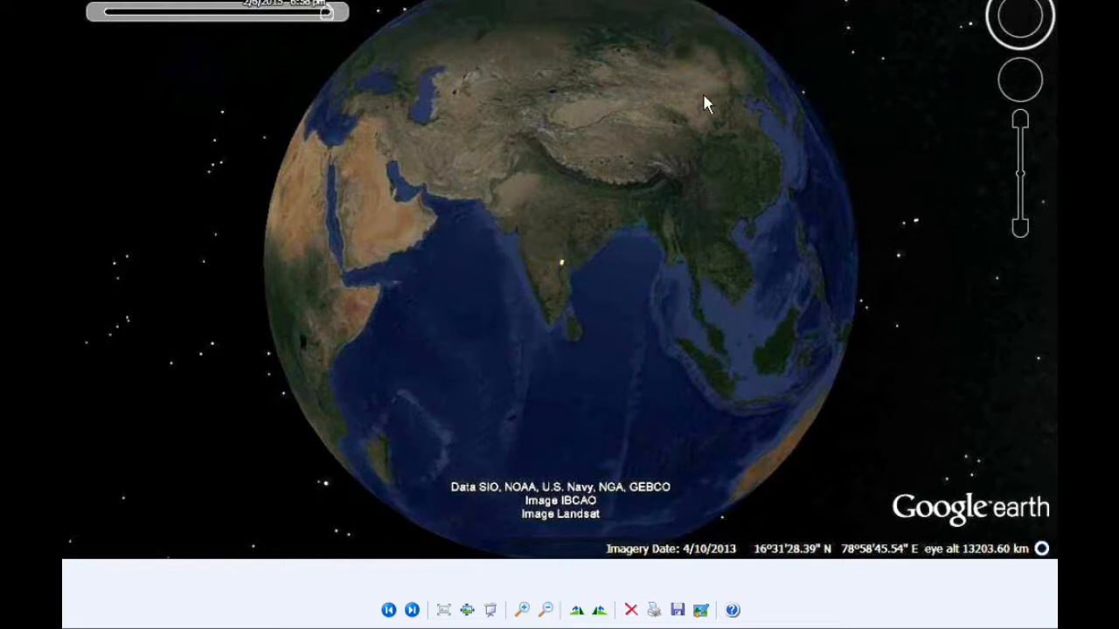
mouse_move(559, 228)
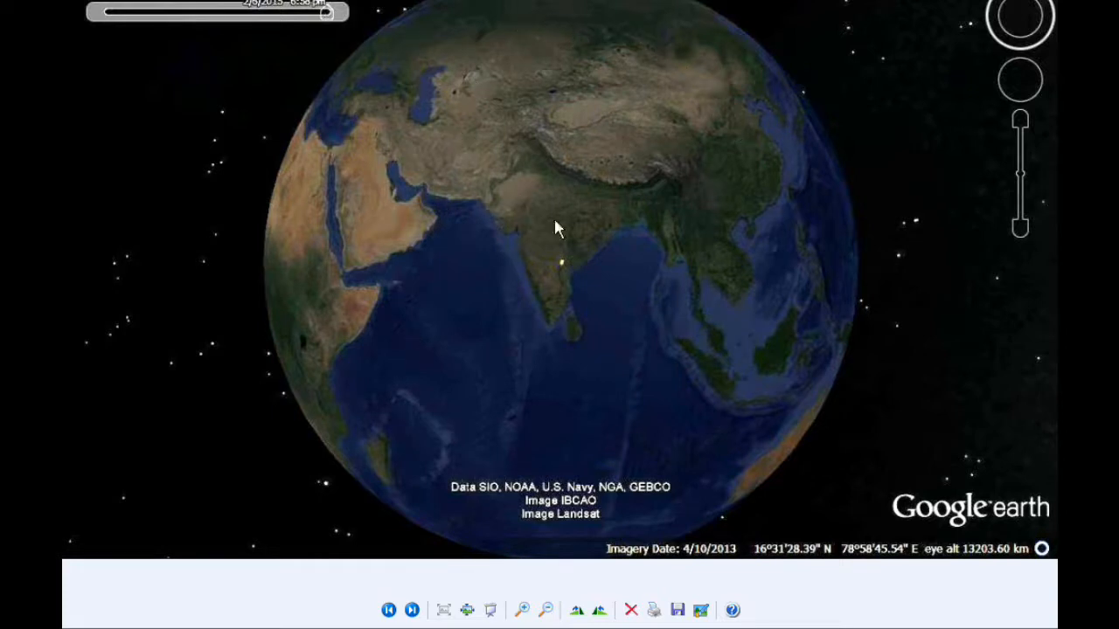
mouse_move(463, 261)
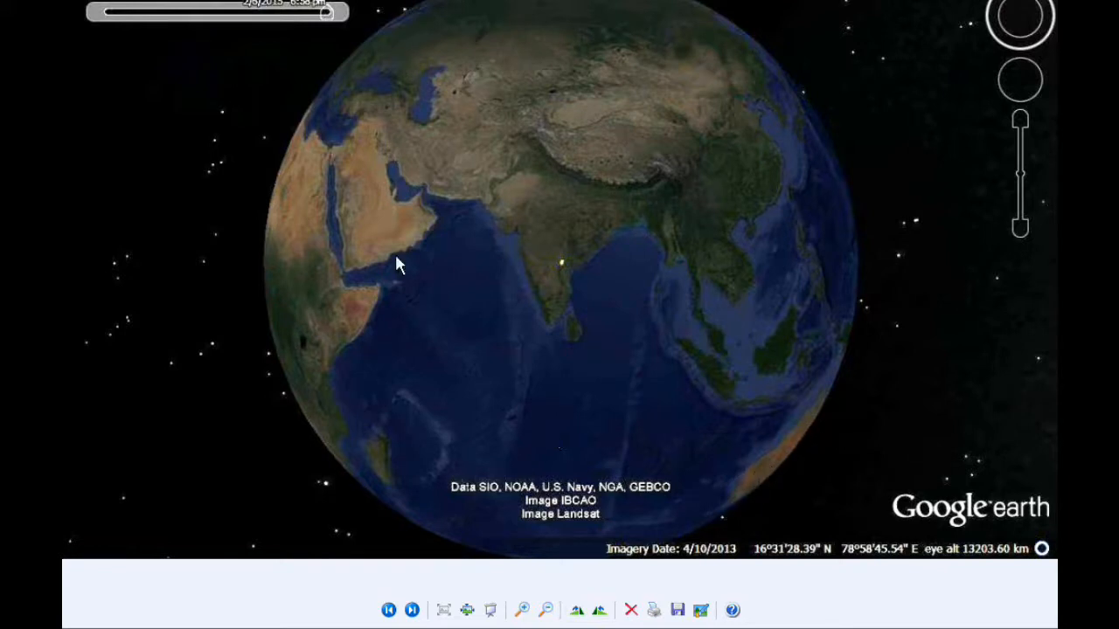
mouse_move(306, 318)
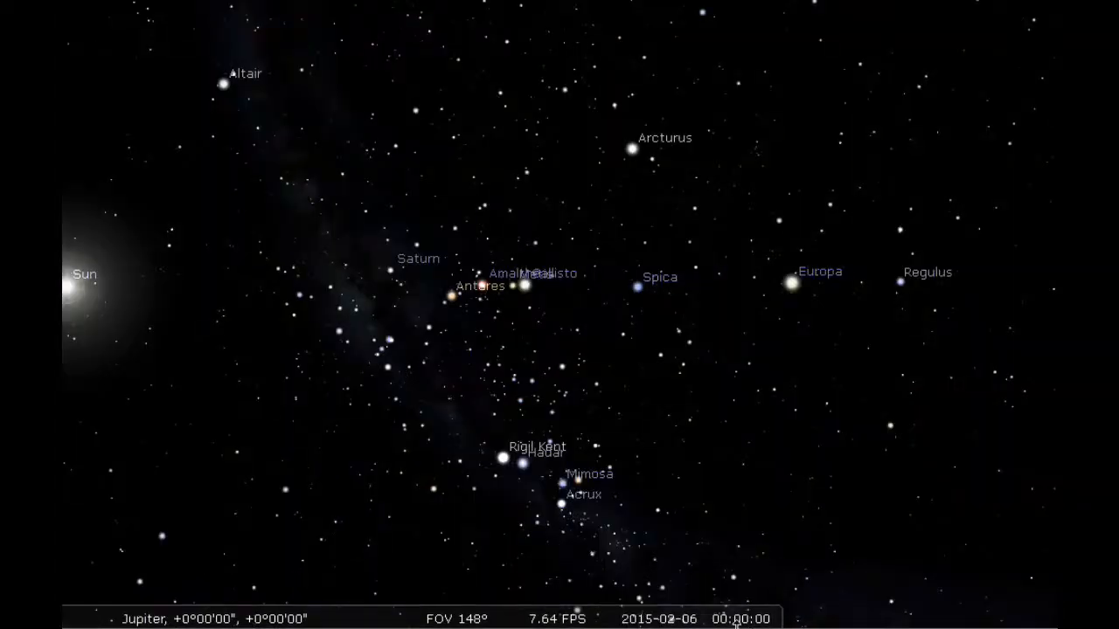
Increase the time speed twice so the Jupiter sky runs as a timelapse
left_click(727, 604)
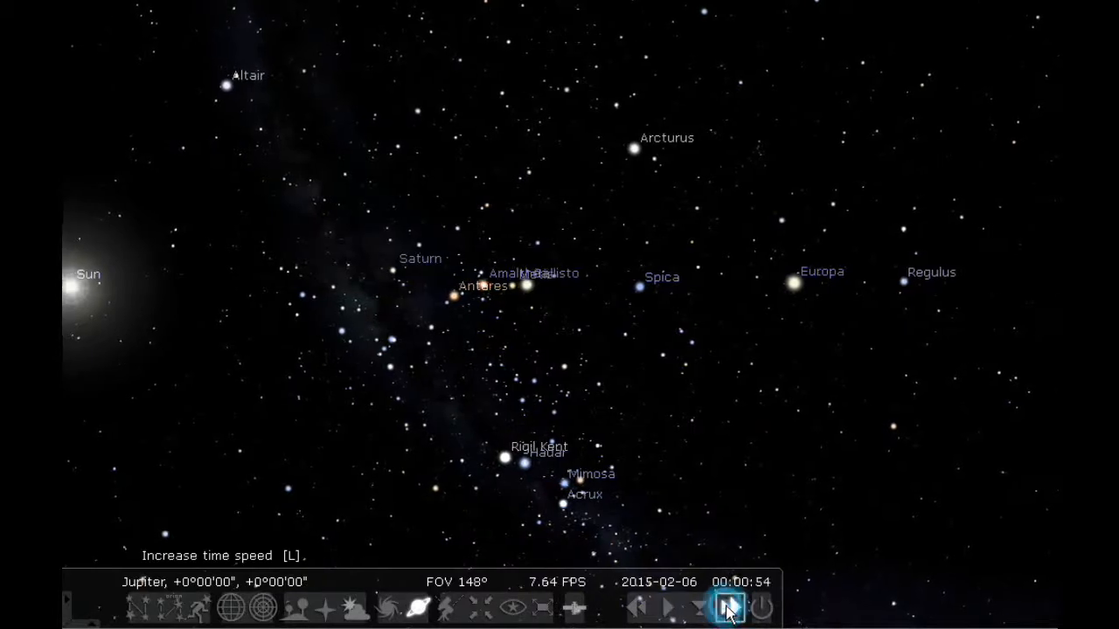
left_click(725, 609)
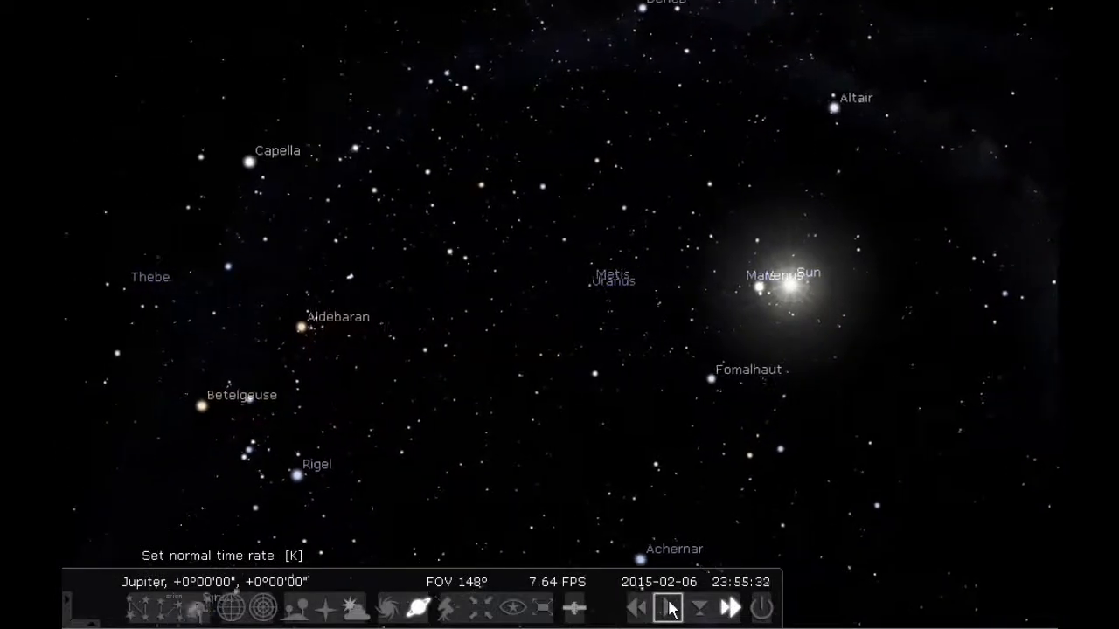
Return the simulation to normal time rate near the end of 2015-02-06
left_click(667, 608)
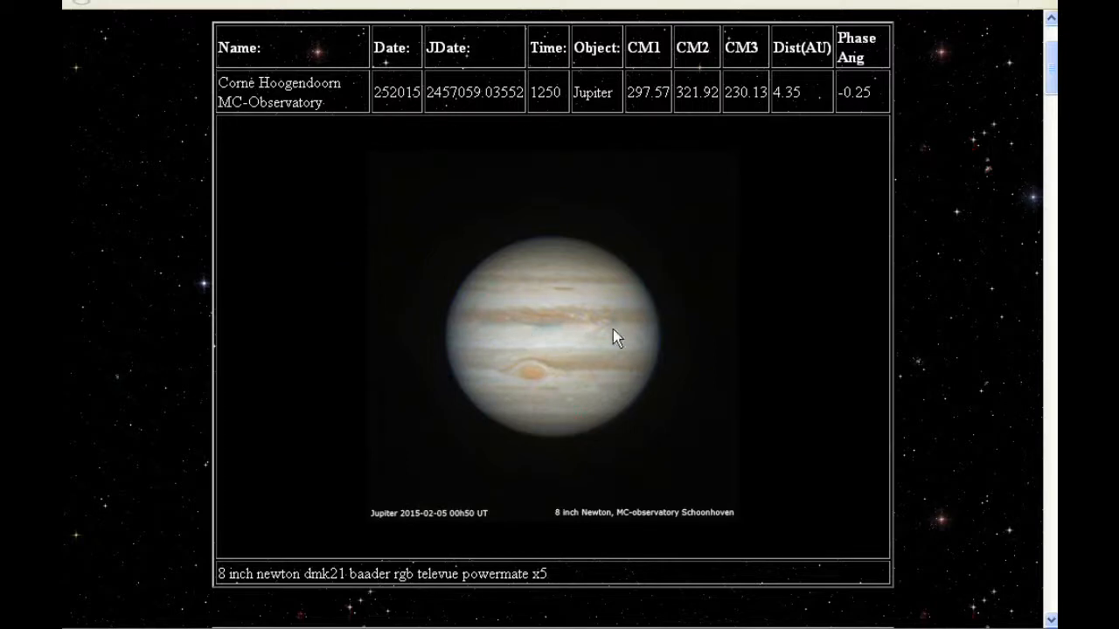
Scroll through the Jupiter image archive down to Michael Fleenor's reports and back up slightly
scroll("down", 3)
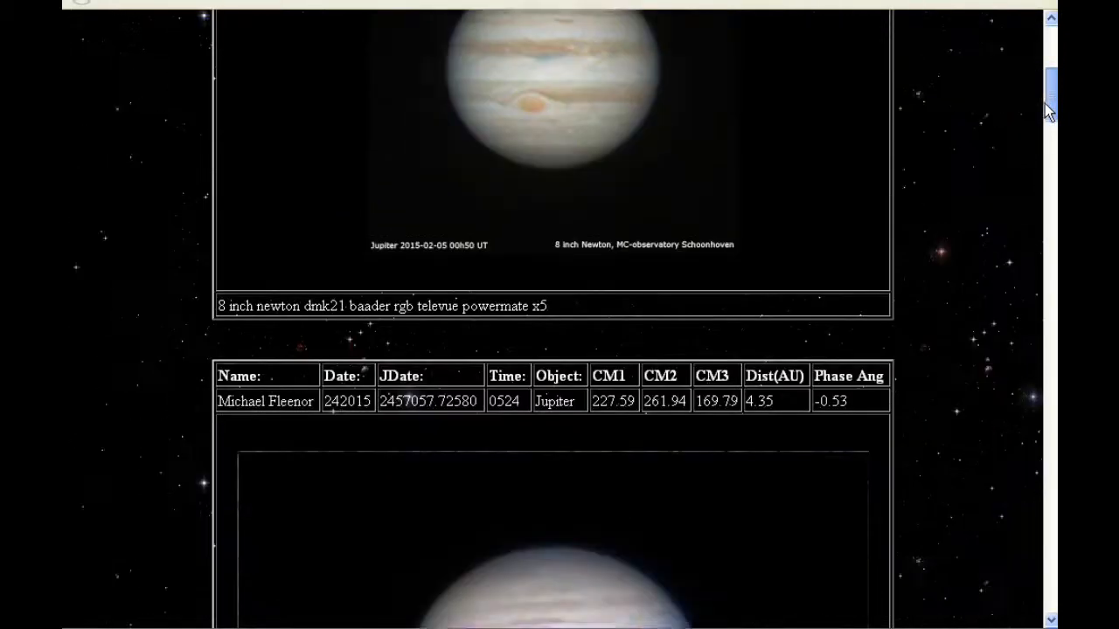
scroll("down", 3)
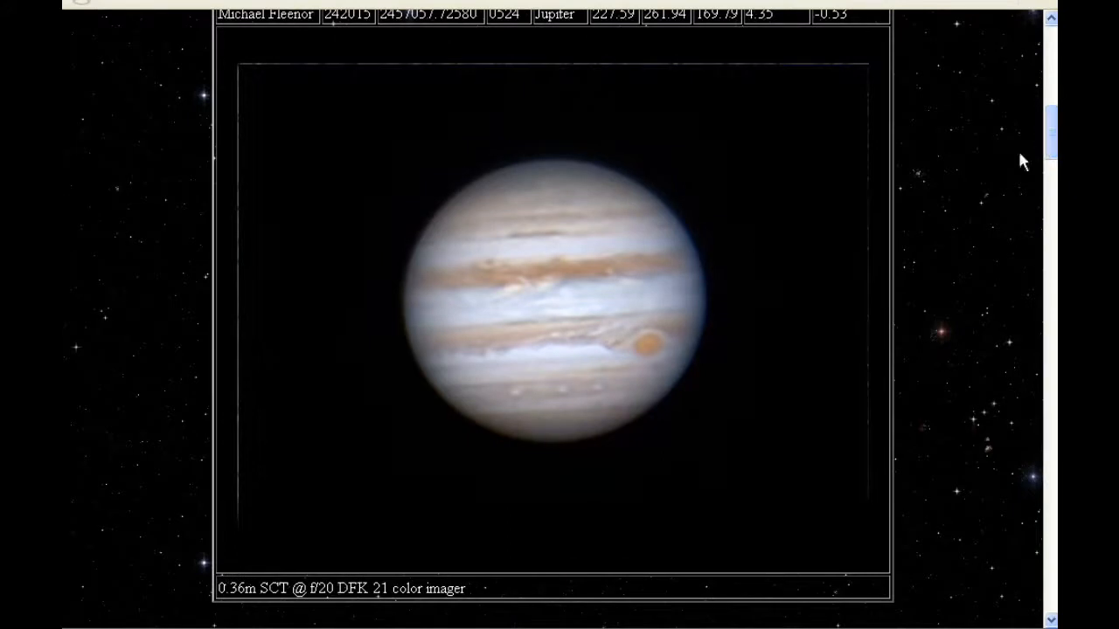
mouse_move(629, 290)
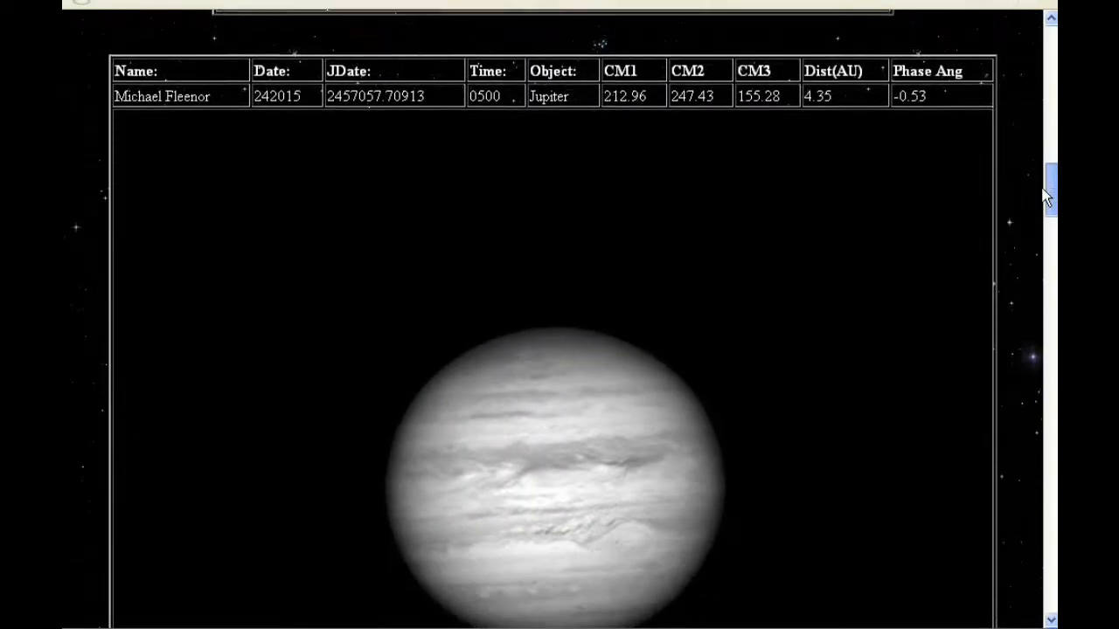
scroll("up", 3)
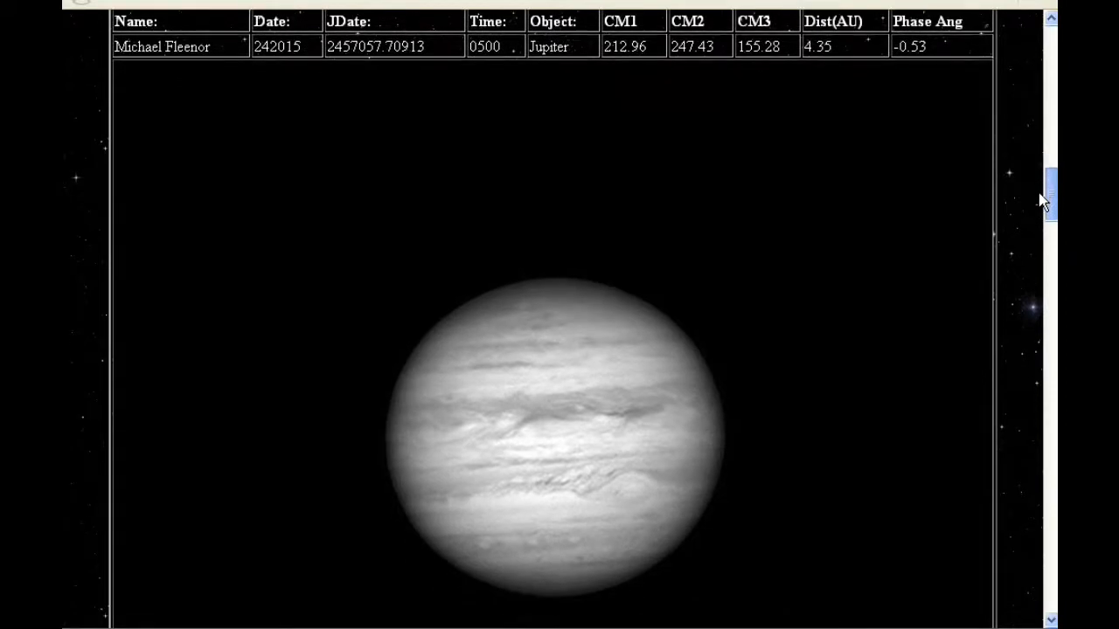